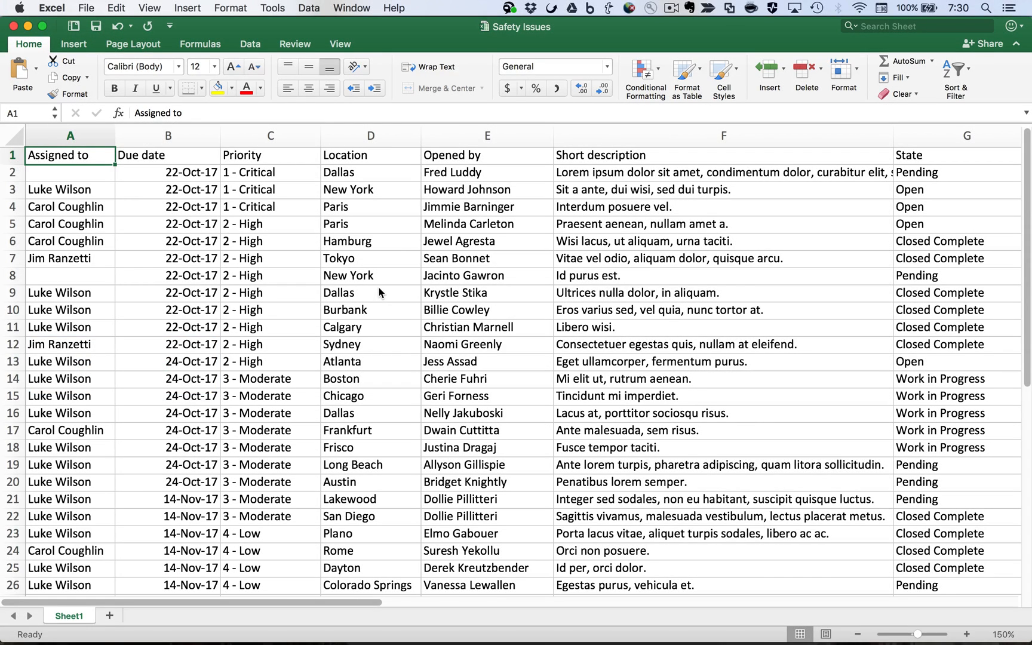
left_click(64, 206)
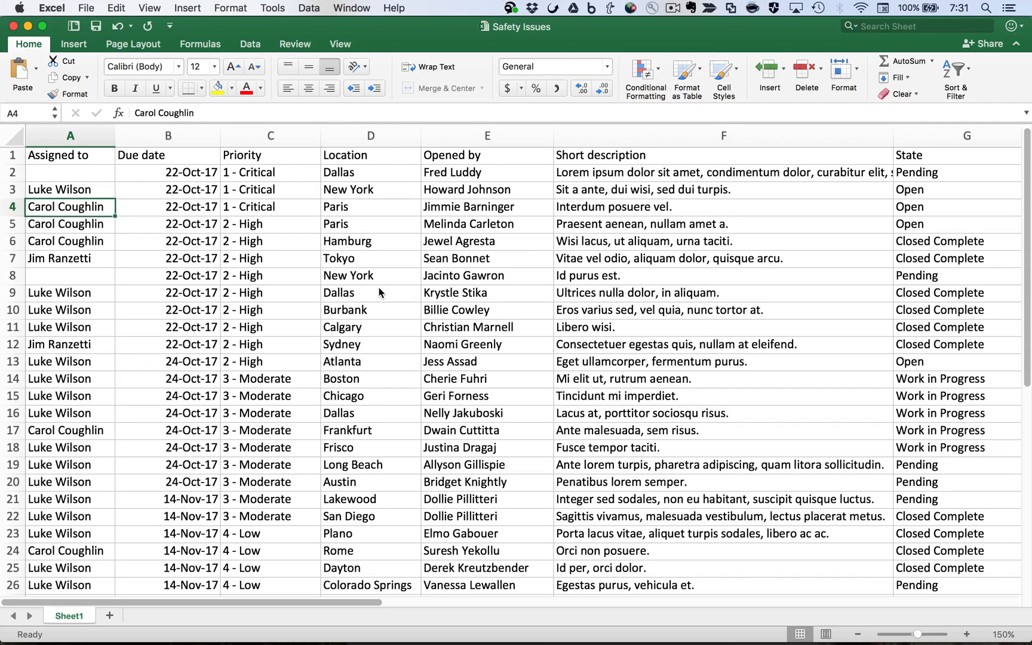
left_click(66, 309)
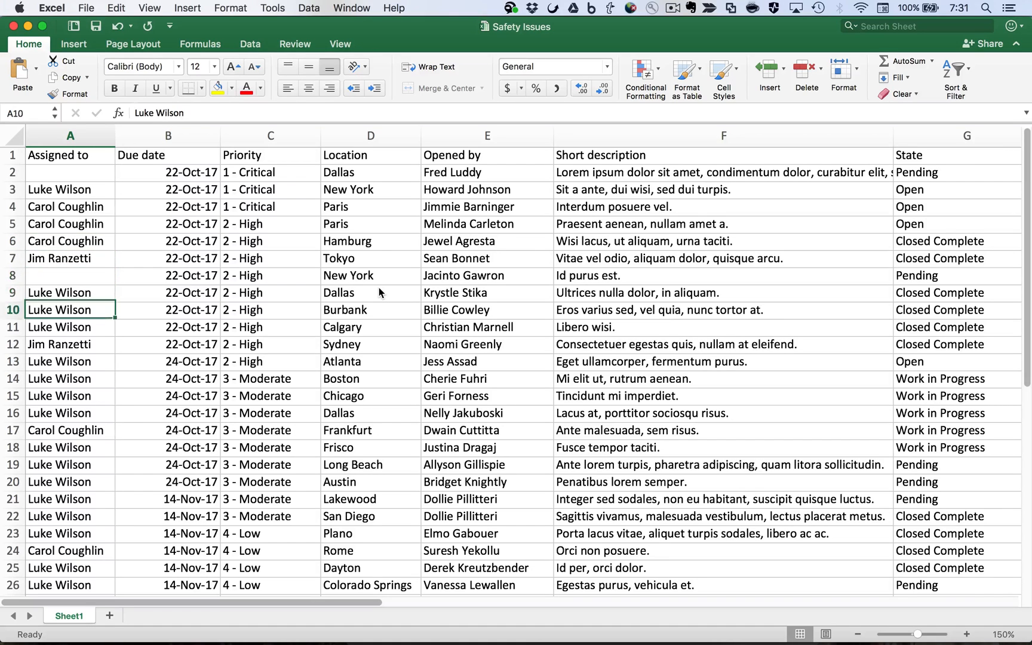
left_click(167, 344)
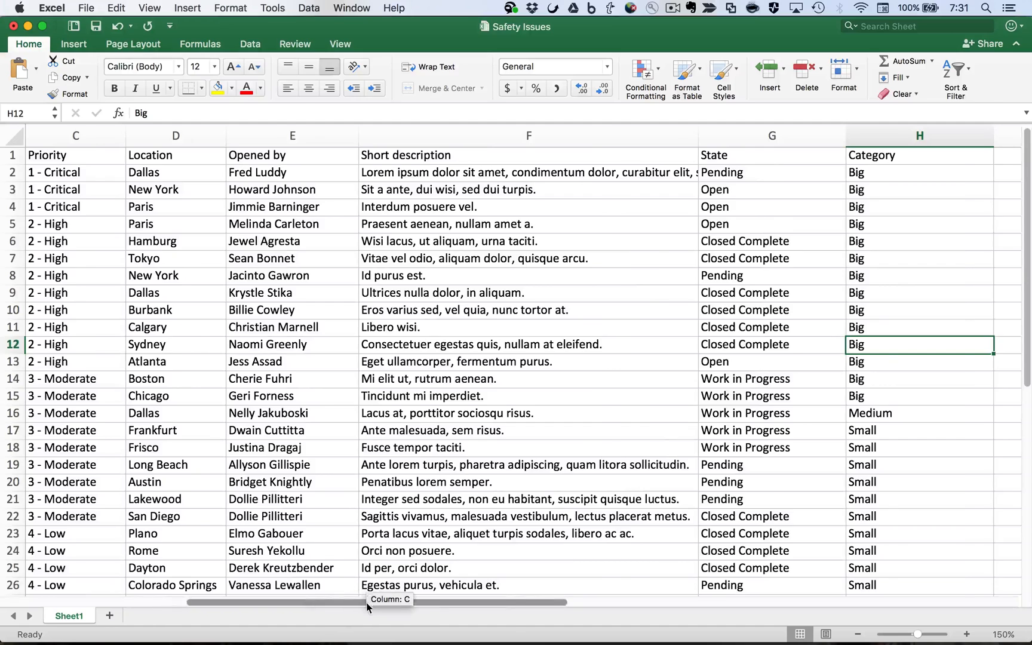
scroll("left", 3)
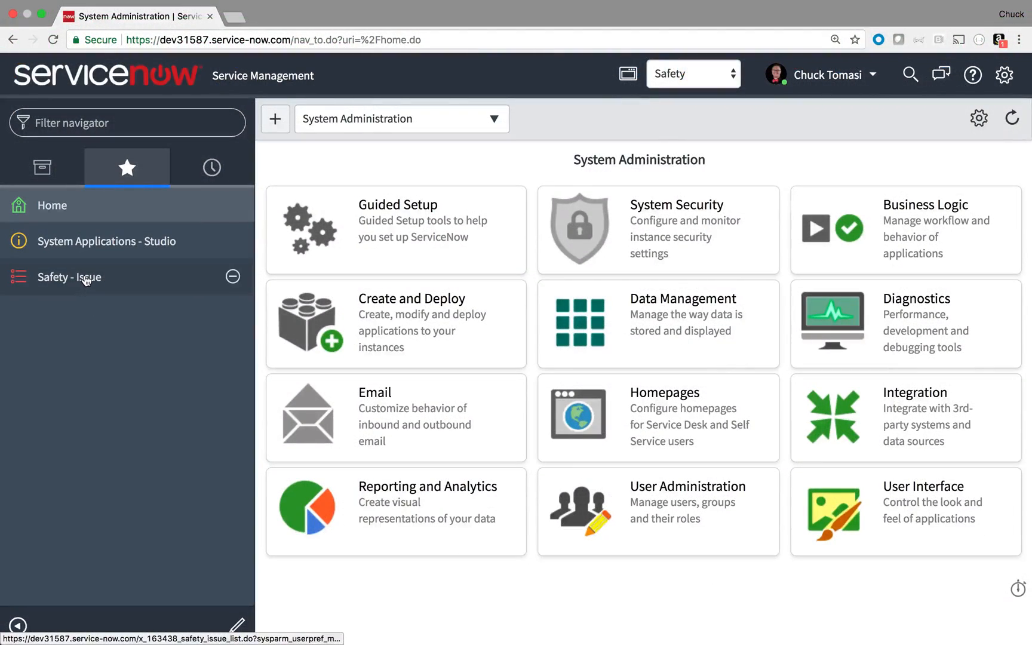
Step: Start an insert-mode import into Safety - Issue without template creation, selecting the Excel file
left_click(69, 277)
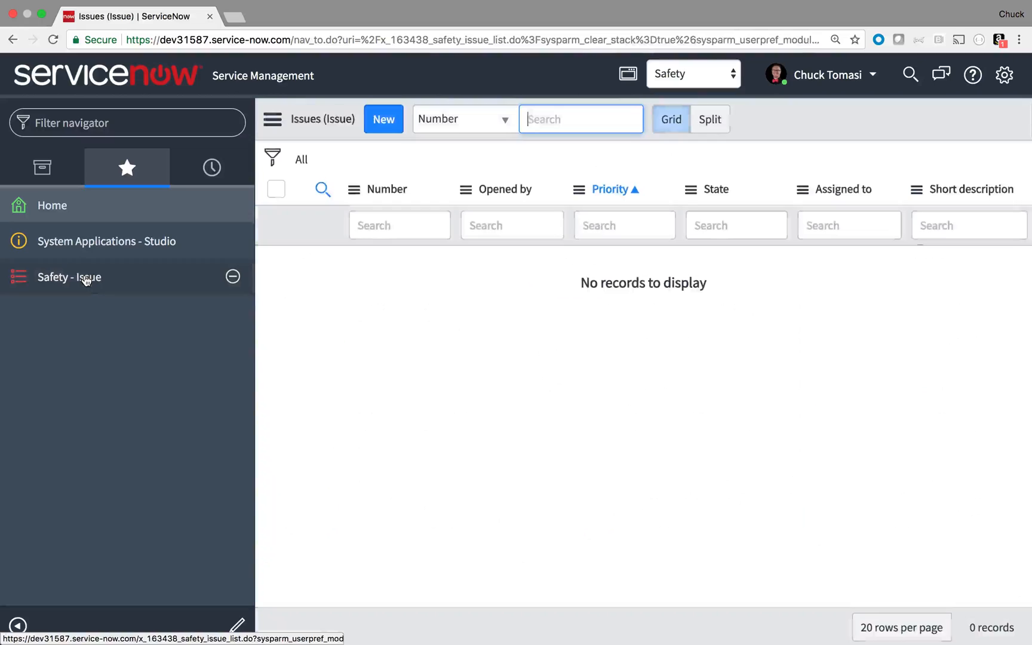
left_click(272, 118)
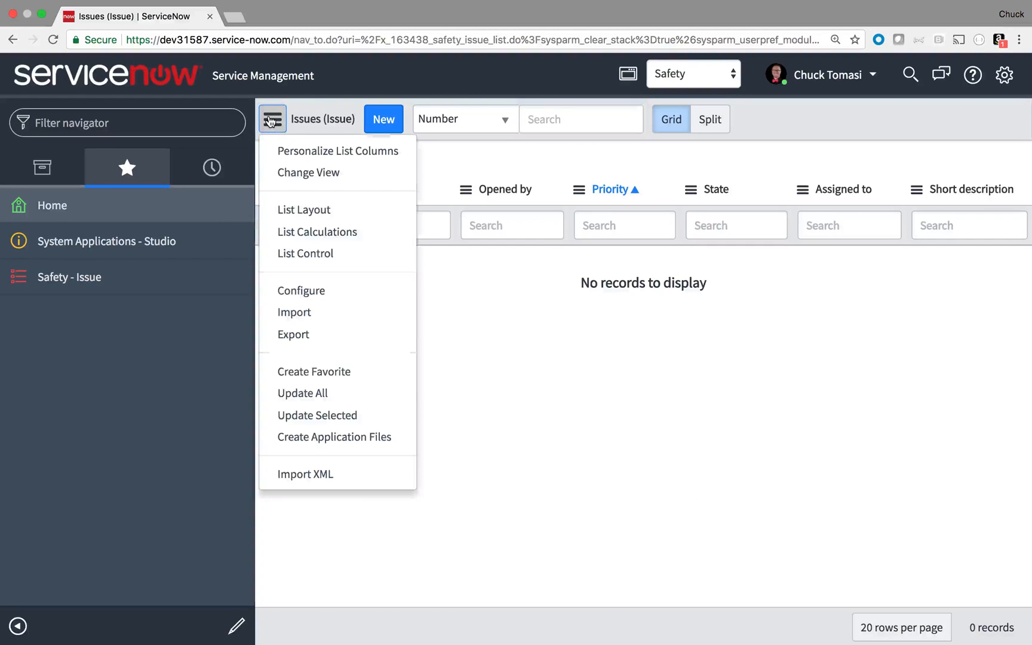
left_click(294, 312)
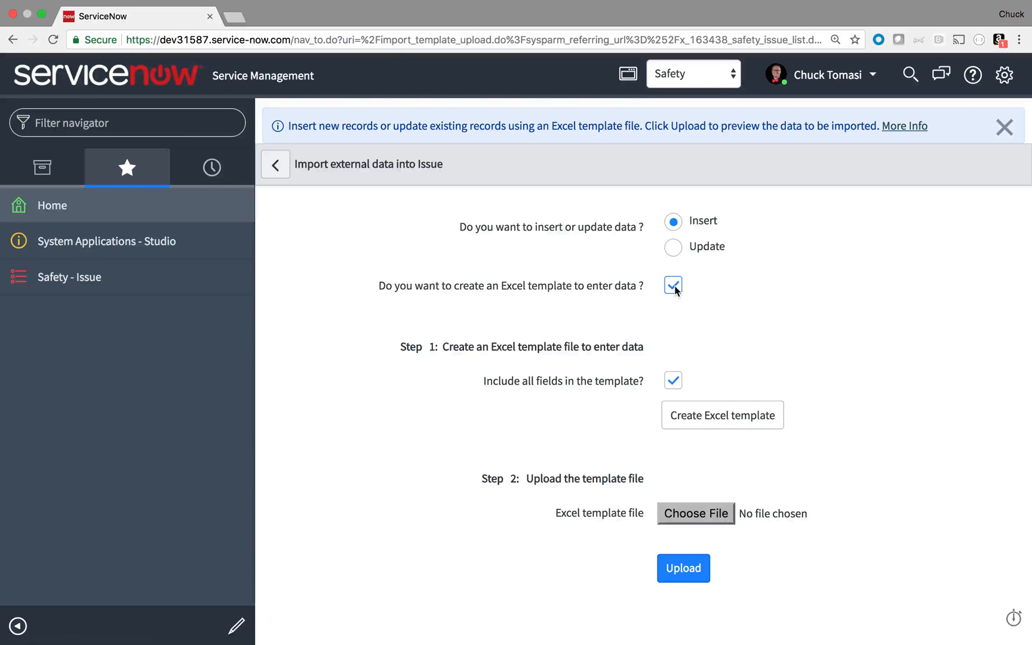
left_click(673, 285)
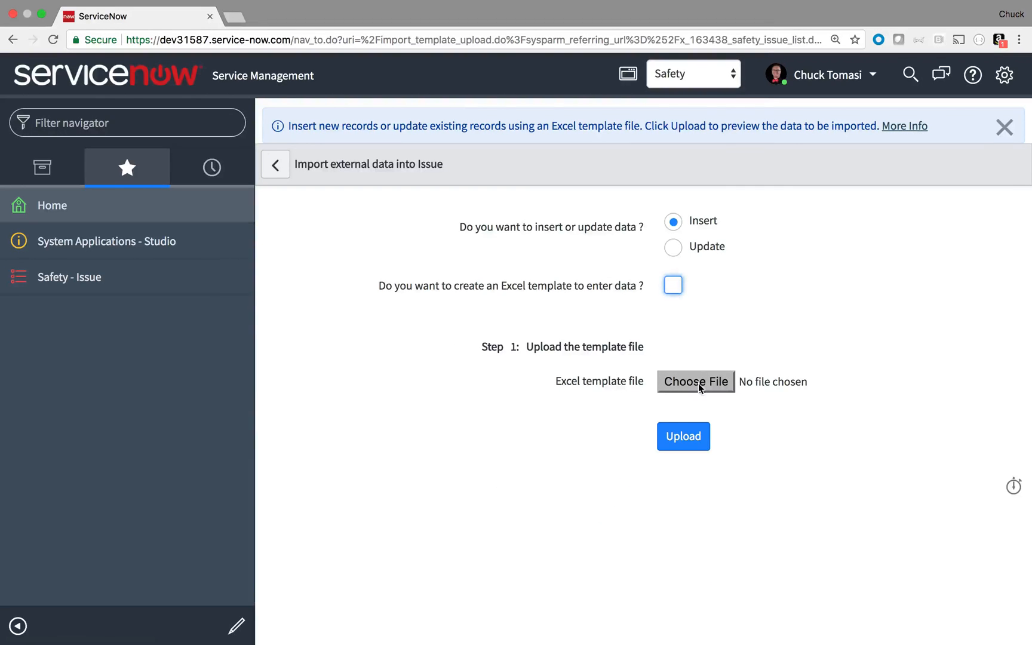
left_click(683, 436)
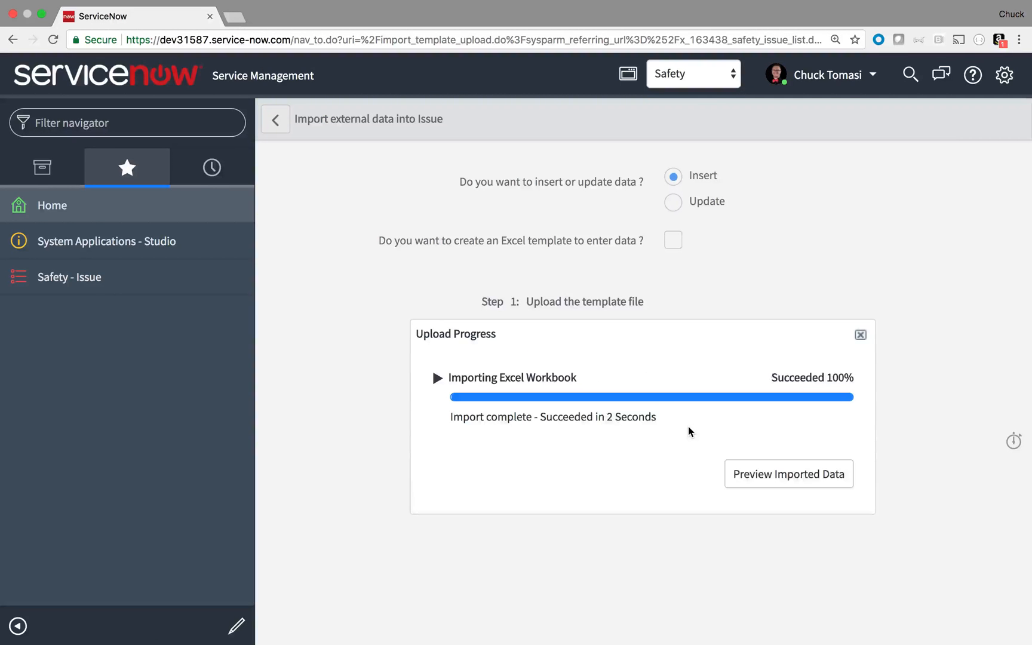
Step: Preview the imported rows, then complete the import ignoring the row 14 choice-list error
left_click(789, 474)
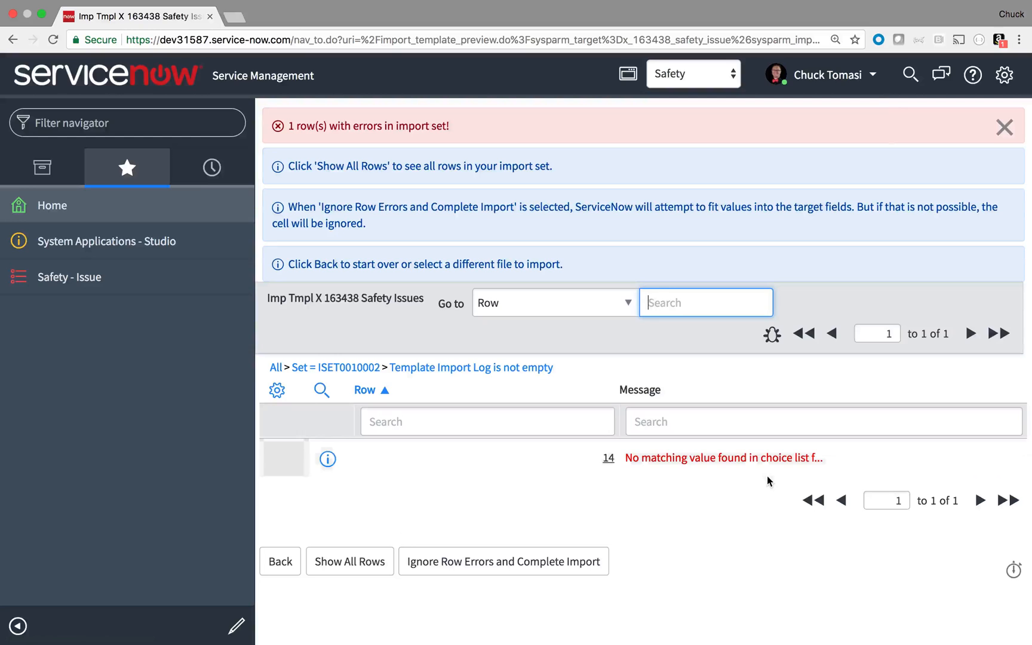
mouse_move(763, 482)
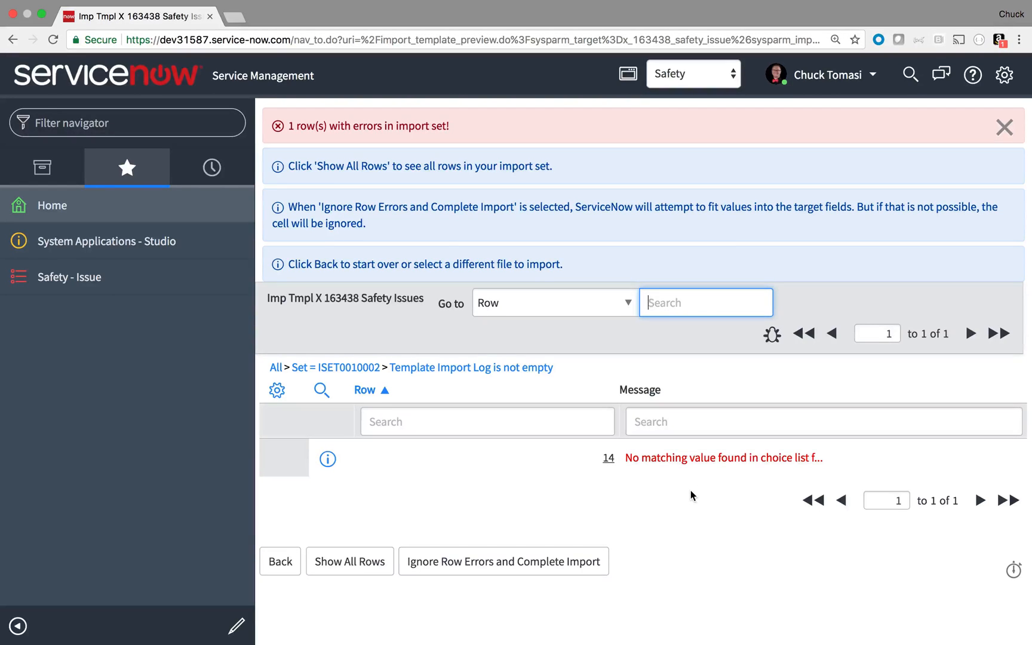
mouse_move(622, 509)
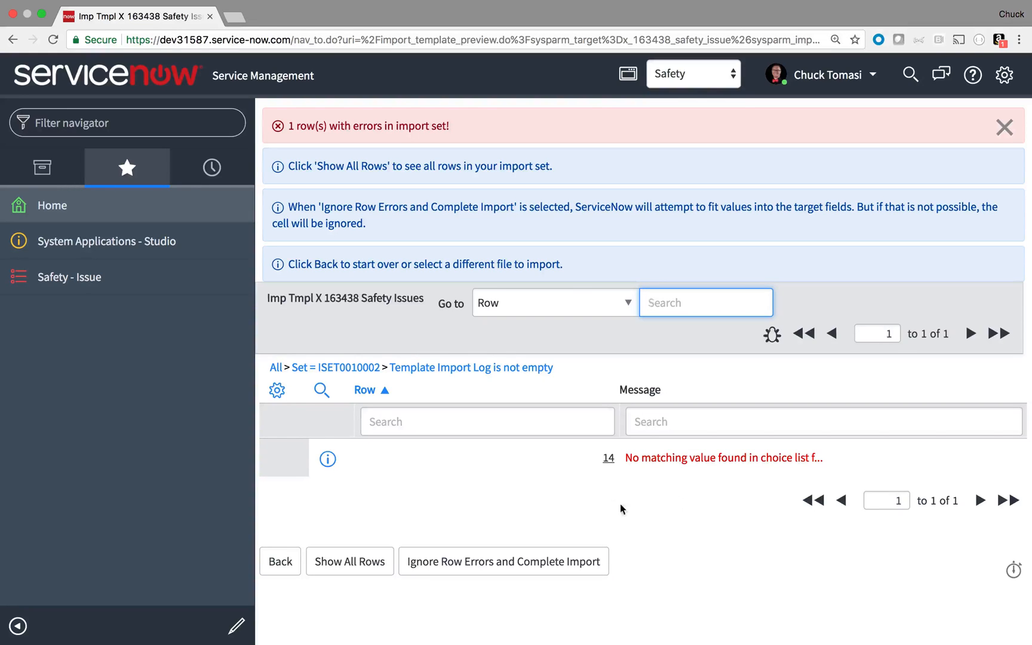
left_click(504, 562)
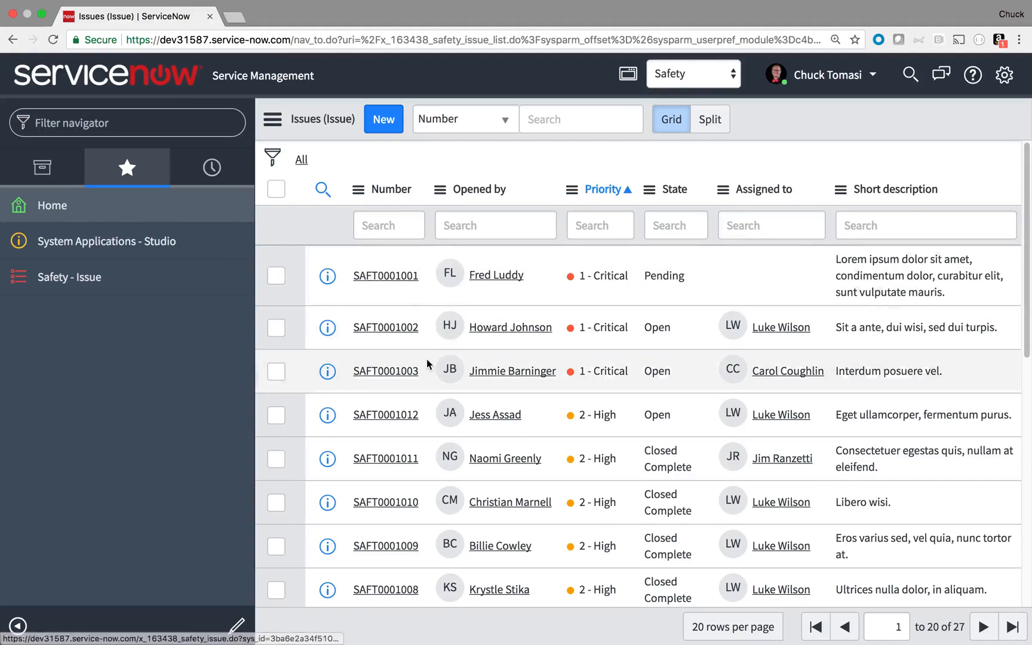
scroll("down", 3)
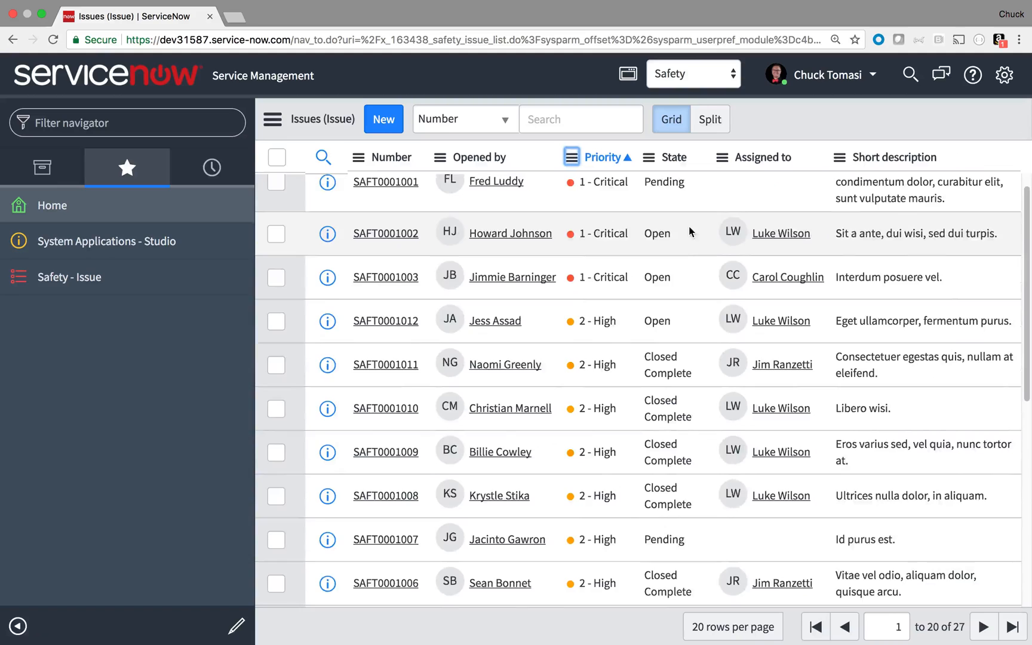
left_click(322, 159)
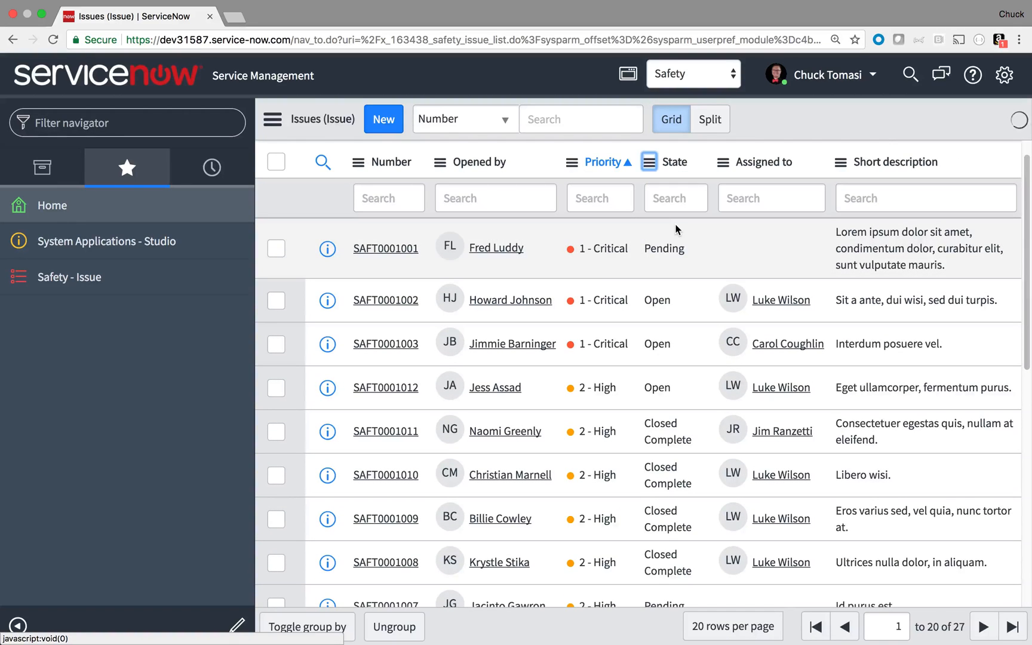
left_click(649, 161)
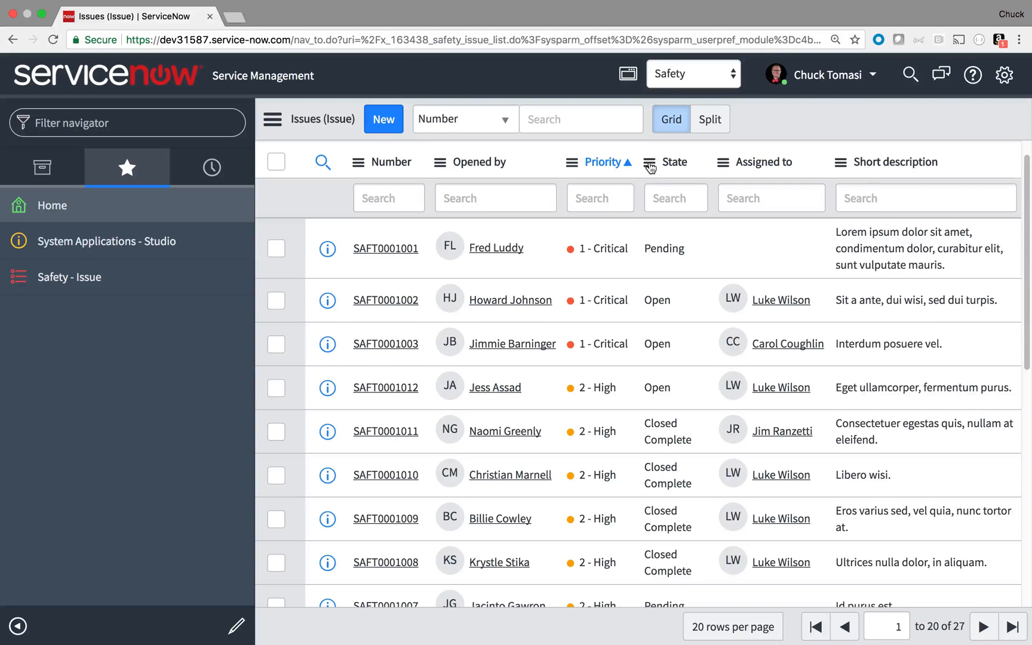
Step: Filter issues to 1 - Critical priority, excluding the Pending state, and review the conditions
right_click(598, 249)
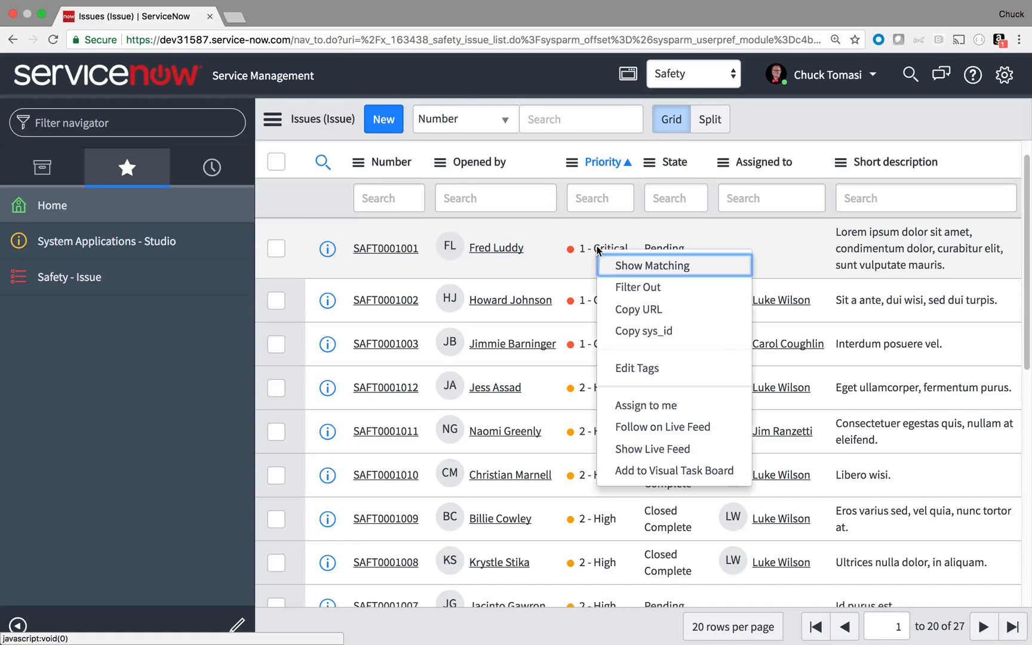
left_click(652, 265)
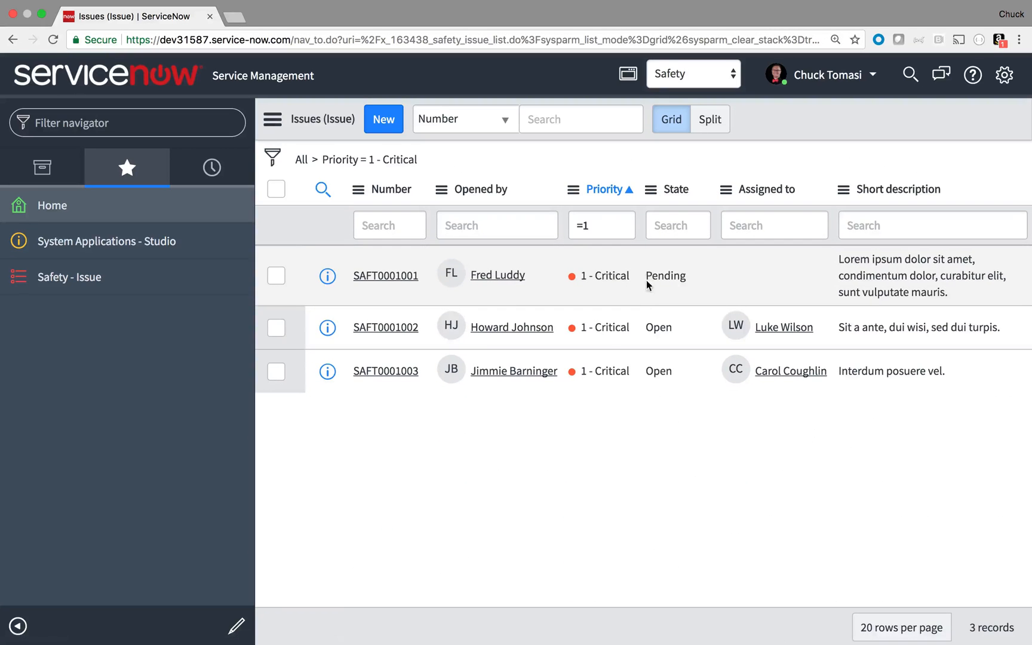
right_click(665, 276)
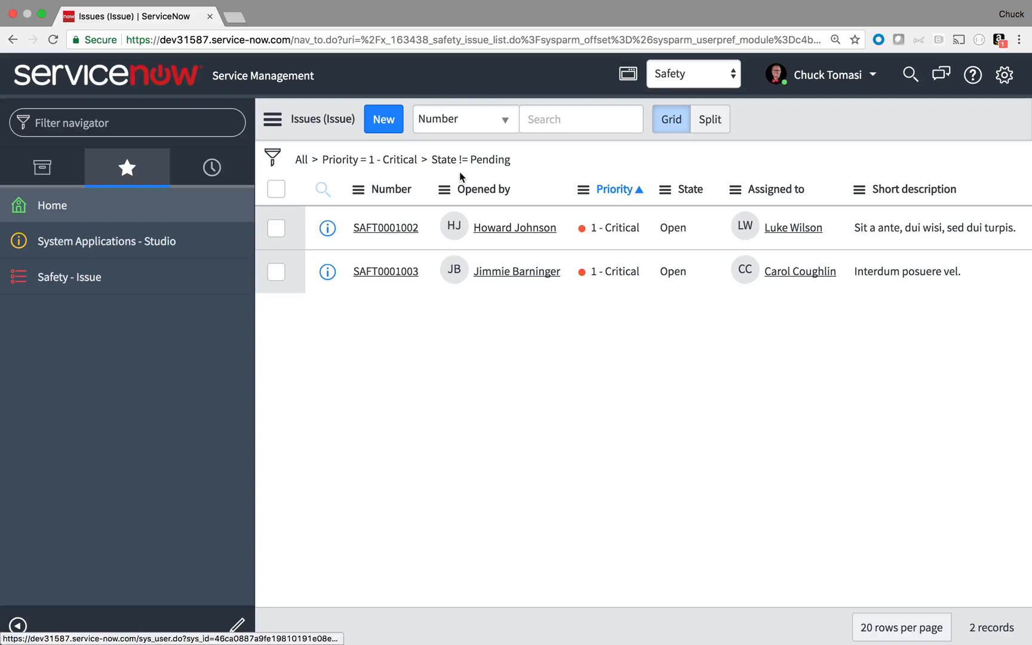
mouse_move(272, 157)
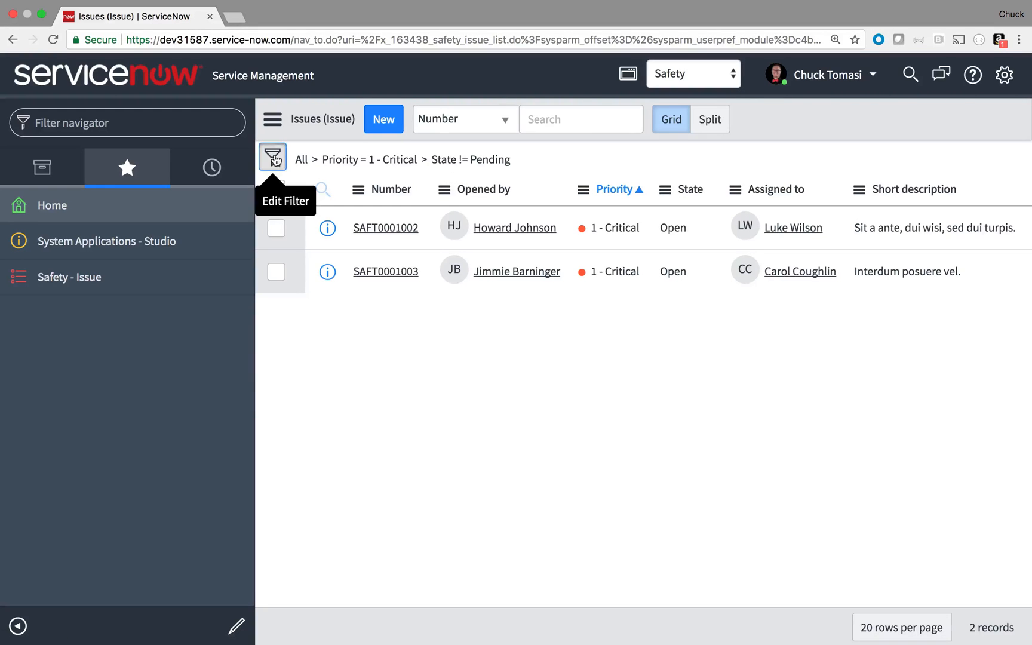
left_click(273, 156)
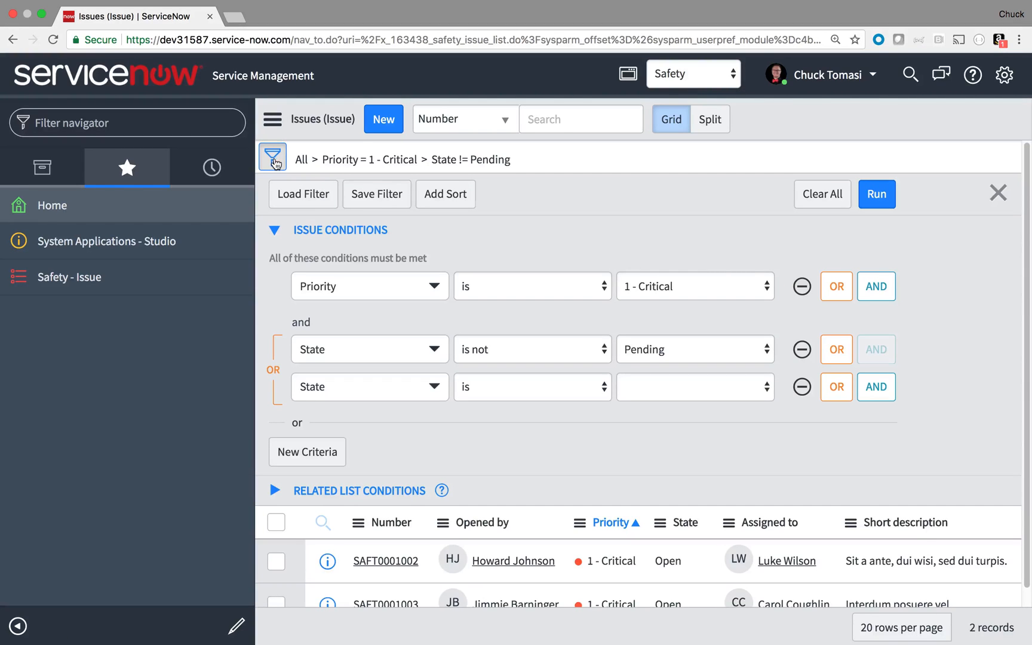
left_click(272, 159)
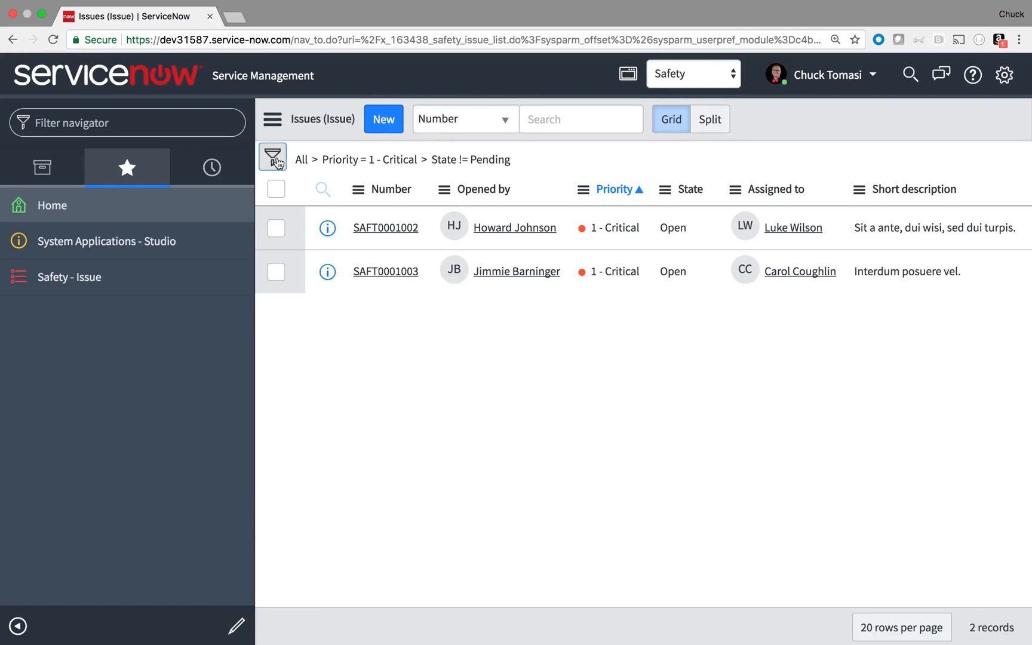
left_click(273, 157)
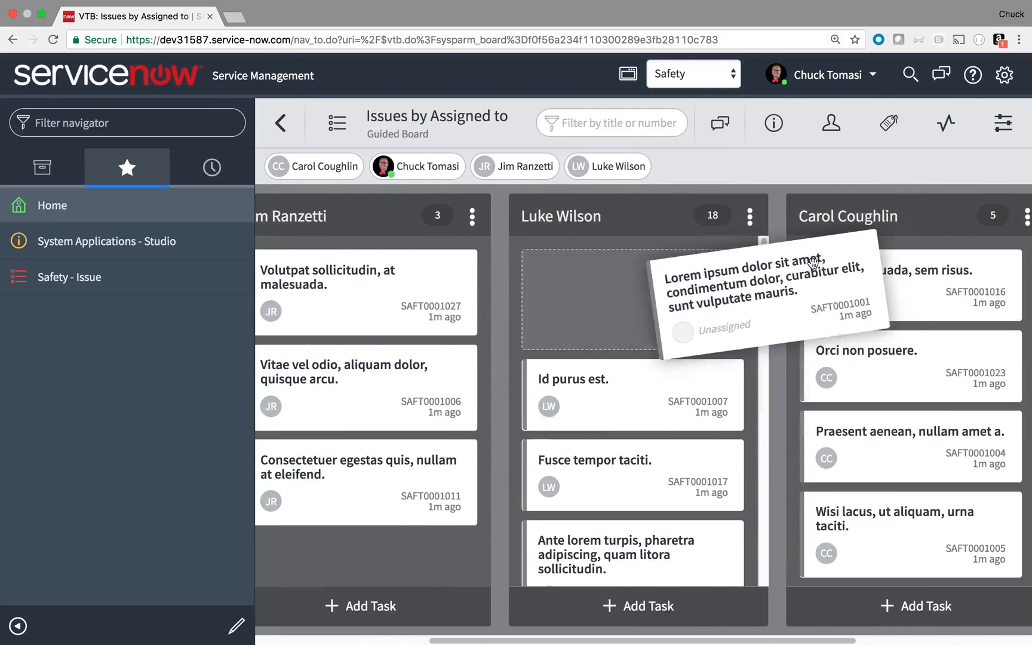
left_click_drag(757, 290, 632, 300)
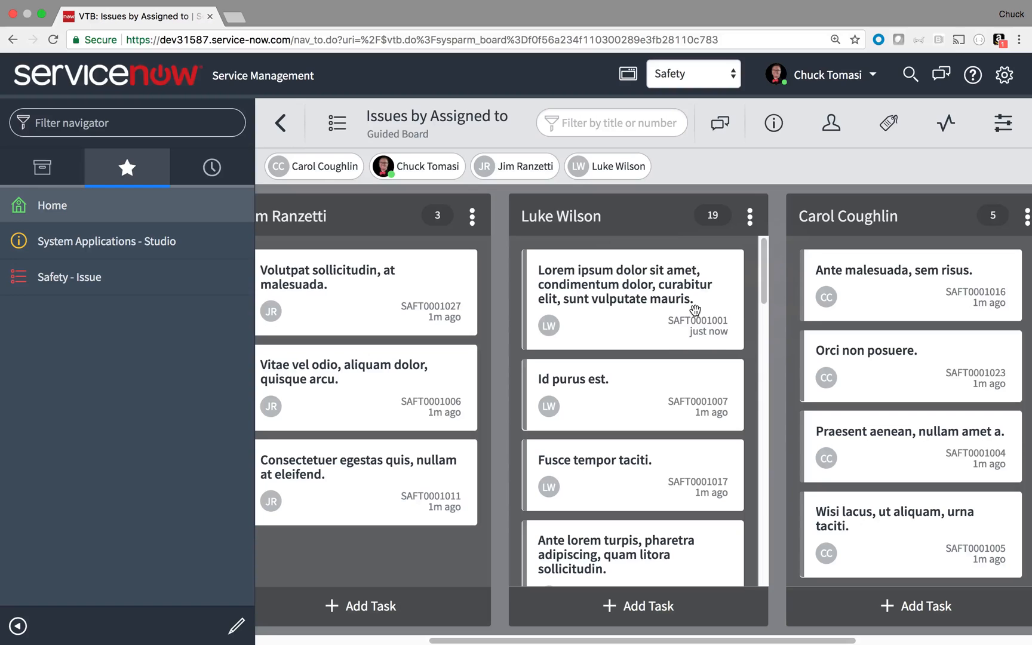
left_click(69, 277)
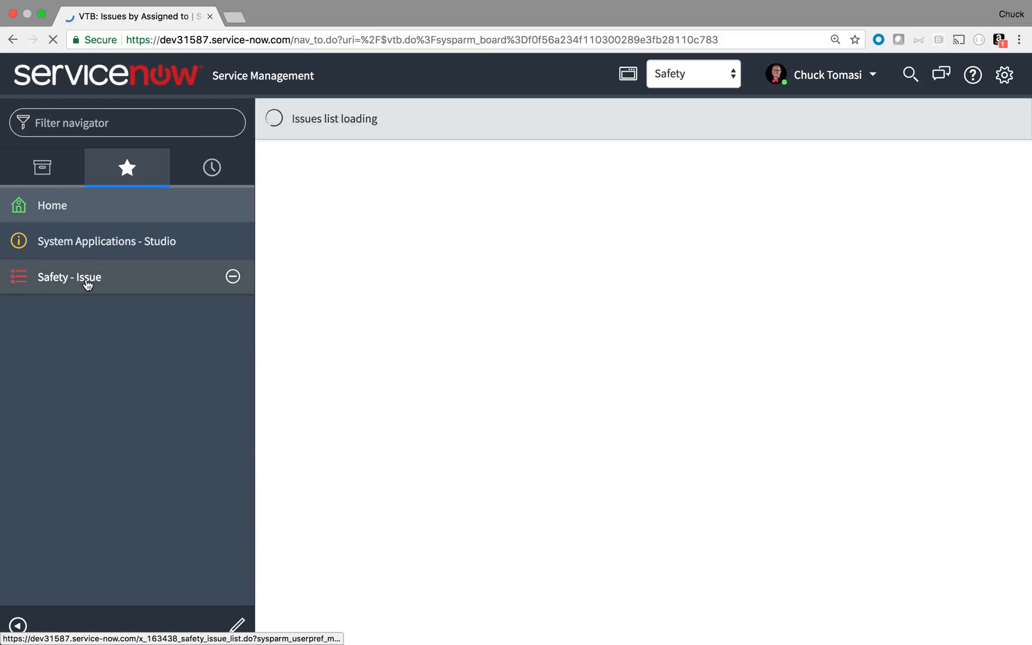
Step: Reload the Safety - Issue list and open the SAFT0001001 record
left_click(69, 276)
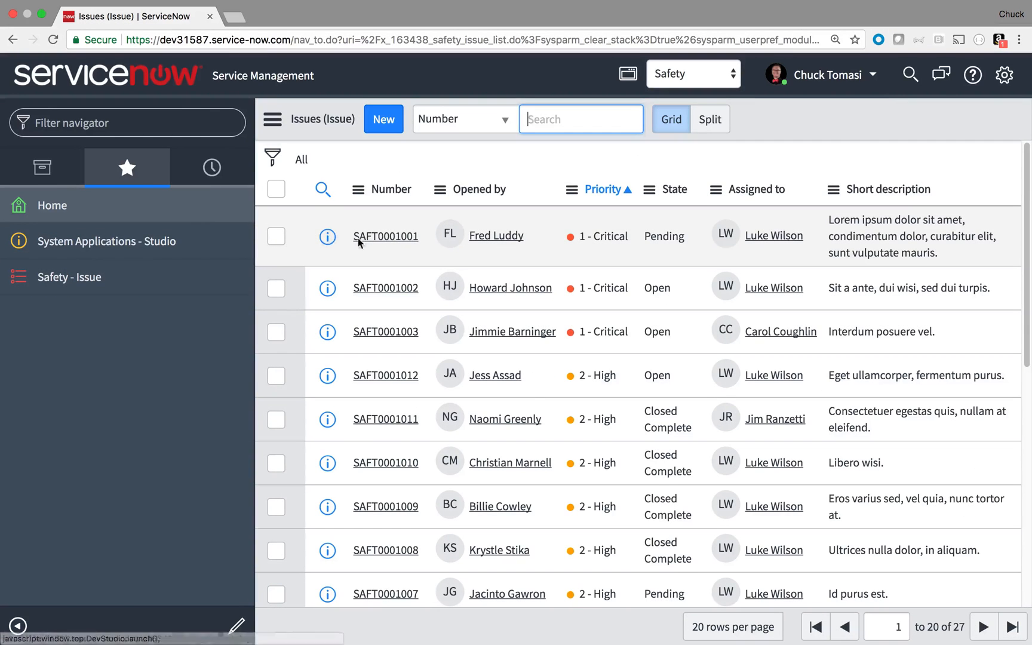
left_click(385, 236)
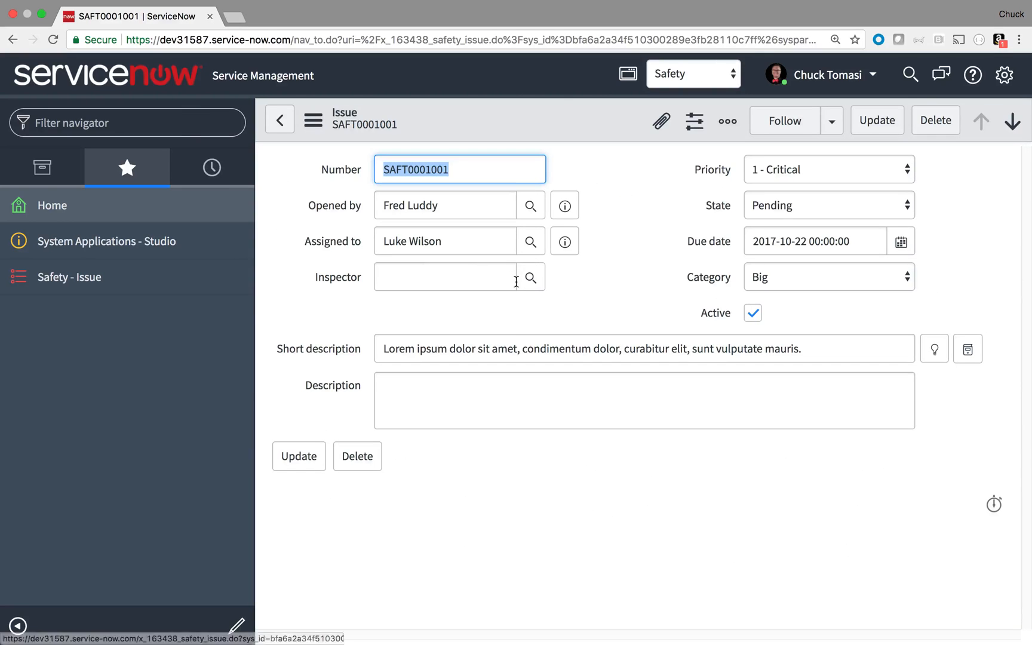